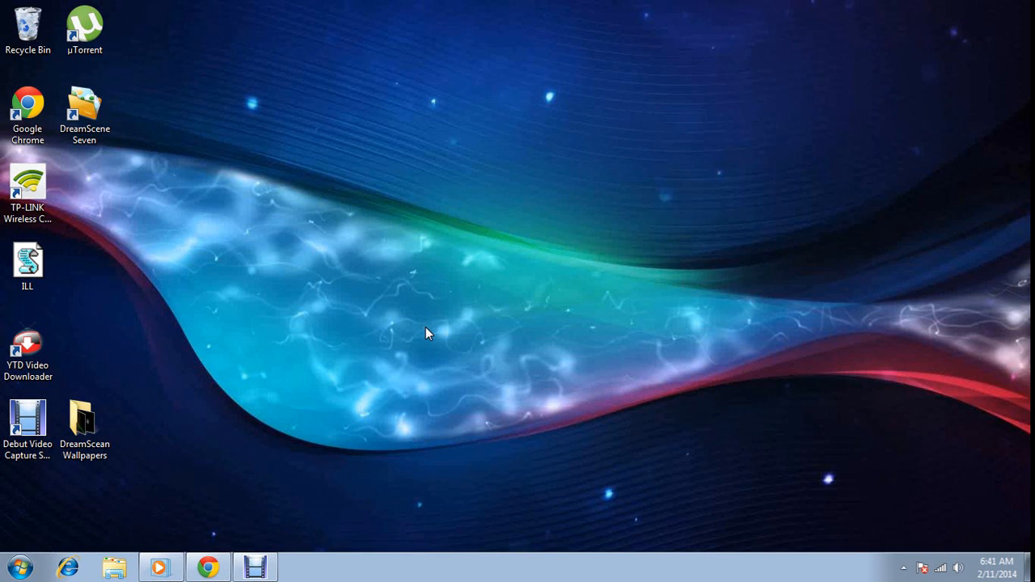
# - Run the existing speech script and have it speak 'Hello youtube my name i…'
pyautogui.click(26, 263)
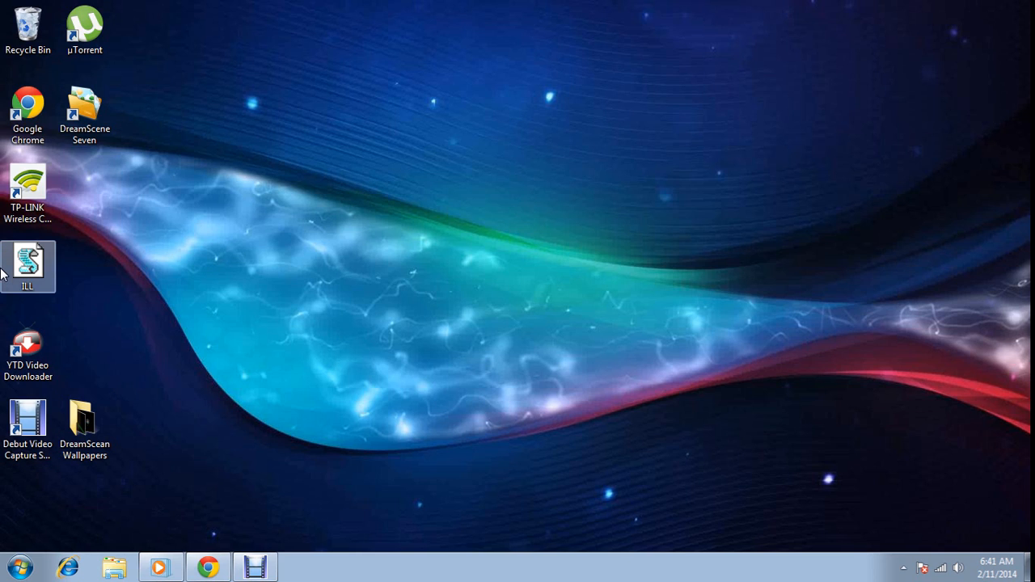
pyautogui.doubleClick(28, 267)
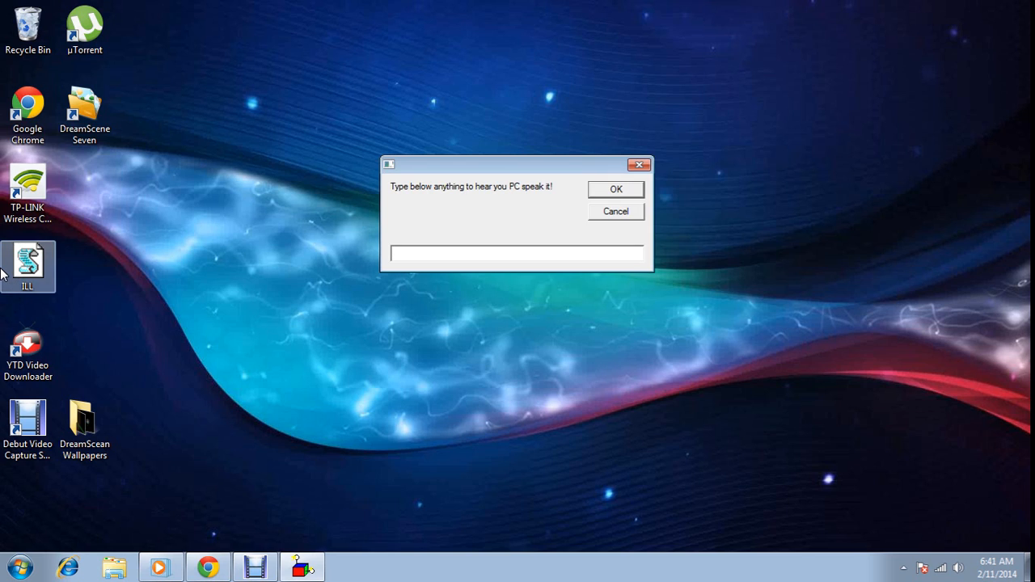
pyautogui.write('Hello')
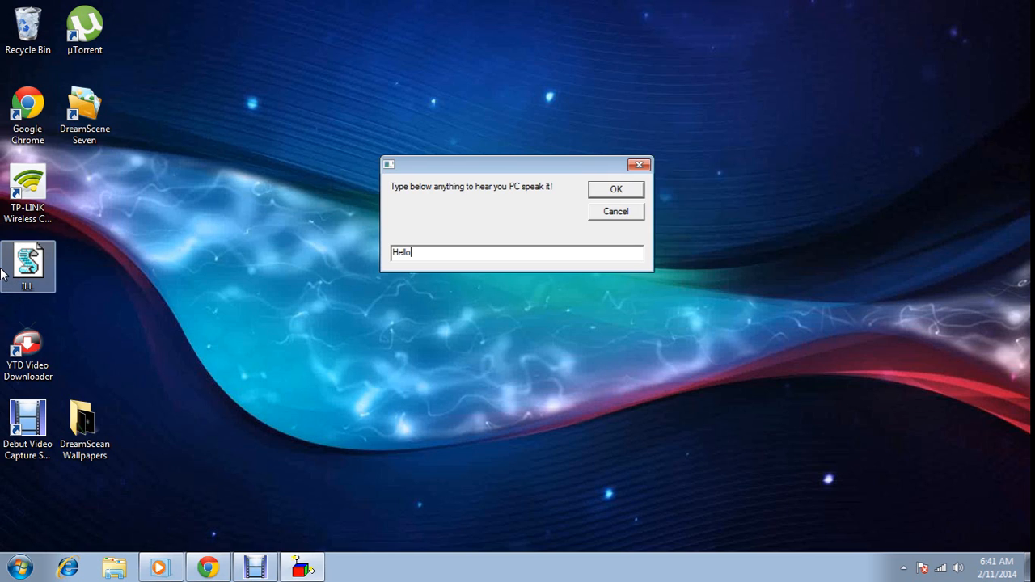
pyautogui.write('youtube')
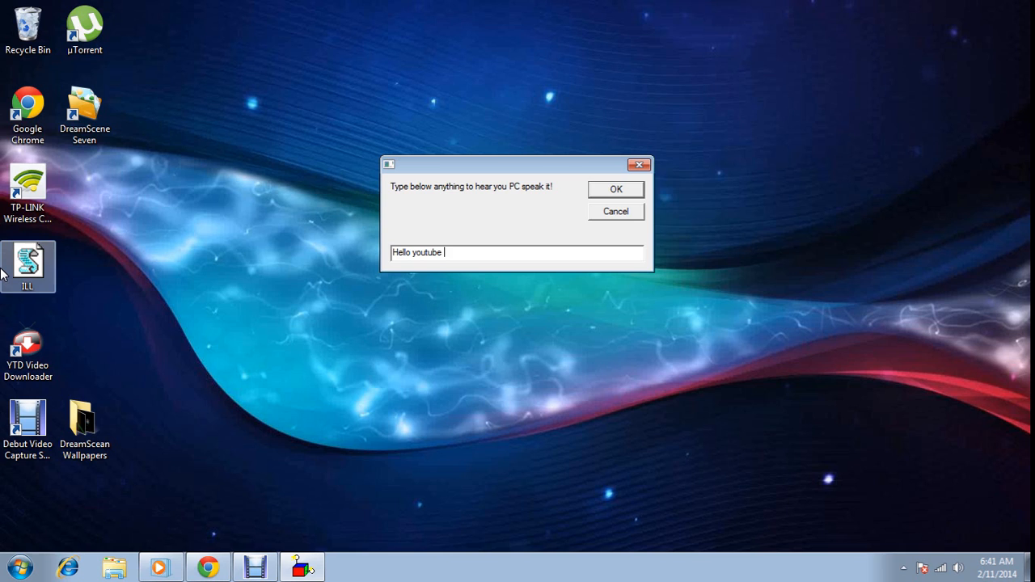
pyautogui.write('my name i')
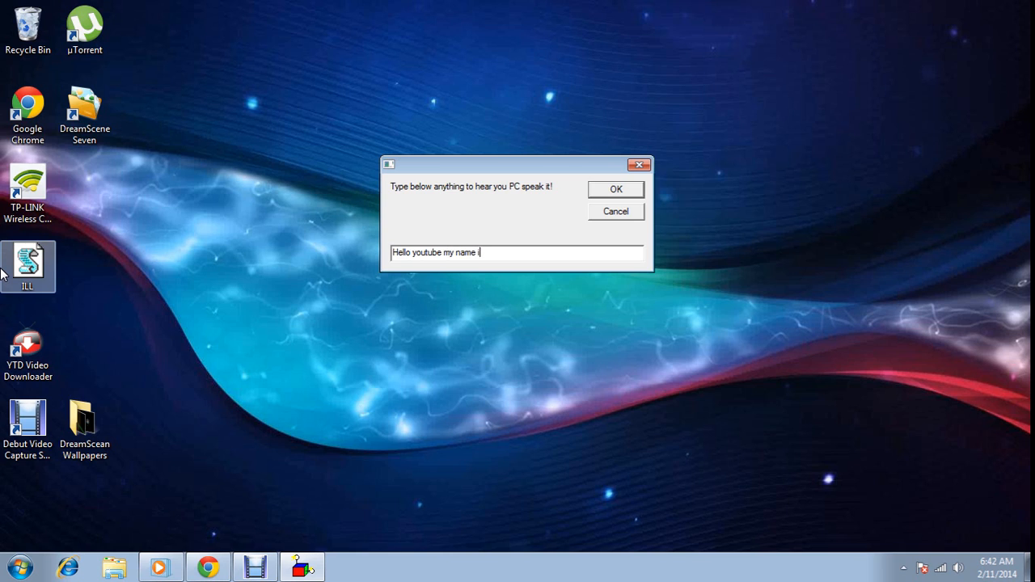
pyautogui.click(615, 189)
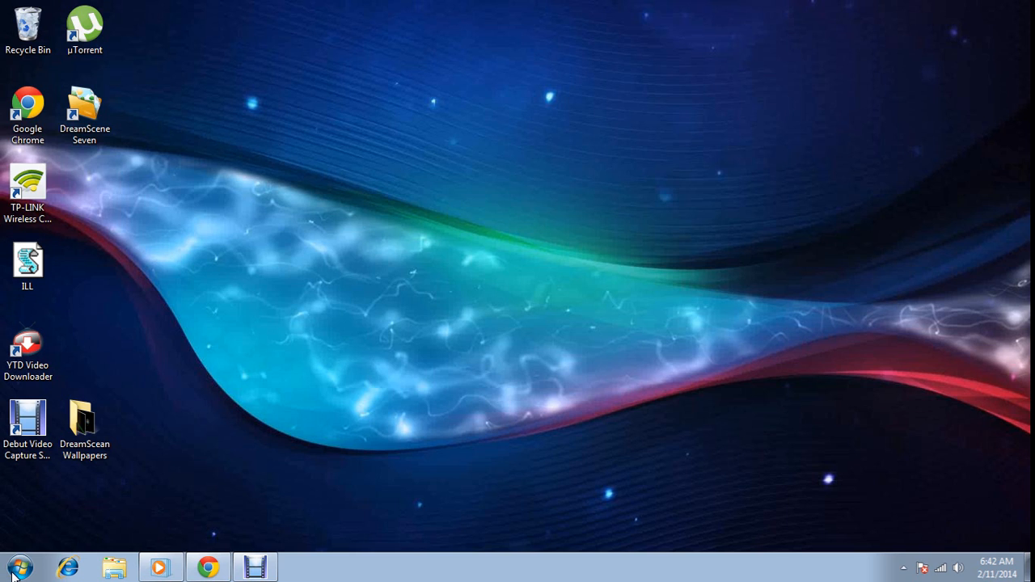
# - Launch Notepad from the Start menu holding the four-line SAPI text-to-speech script
pyautogui.click(20, 566)
pyautogui.write('notepad')
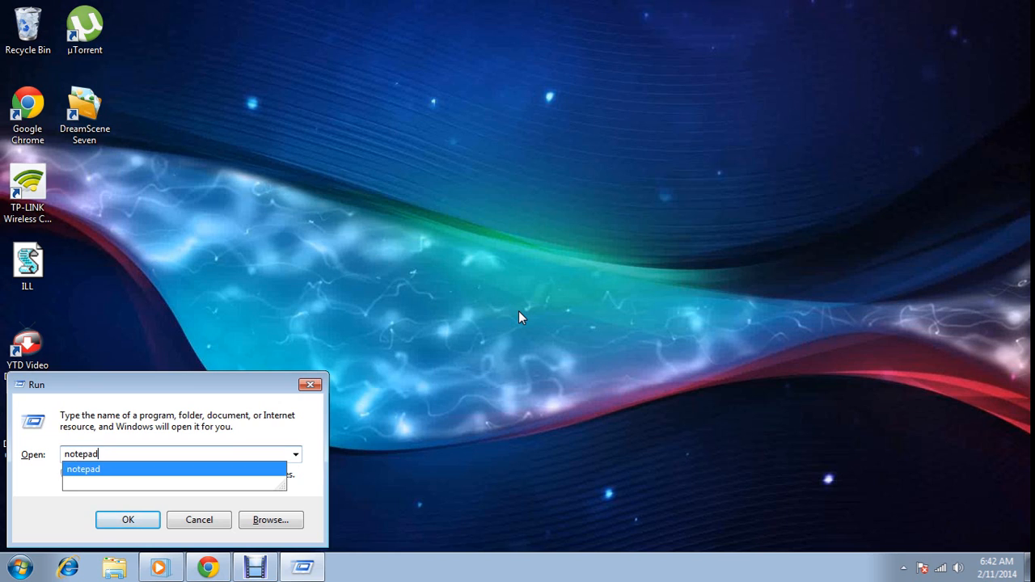
pyautogui.click(127, 520)
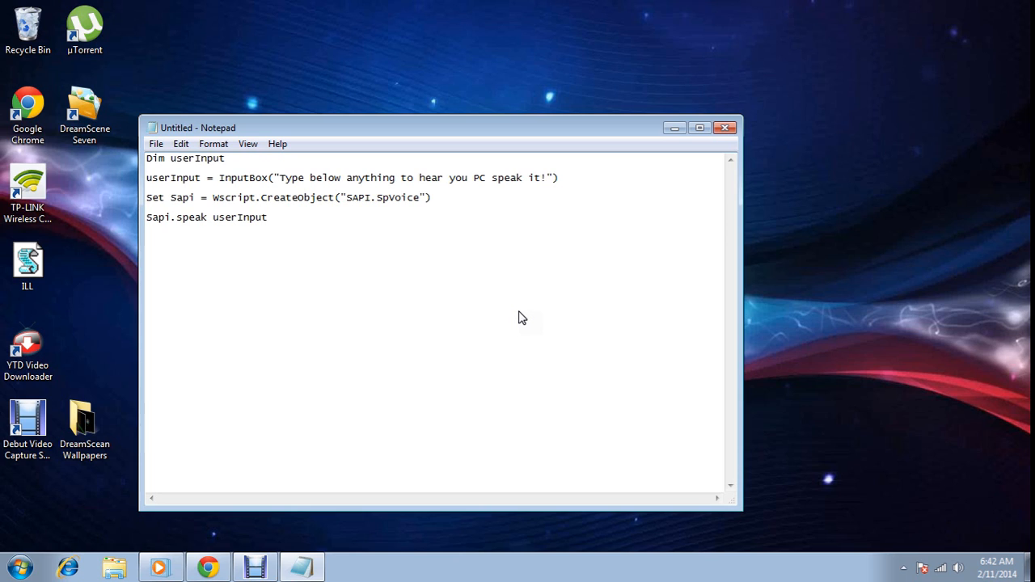
pyautogui.click(268, 217)
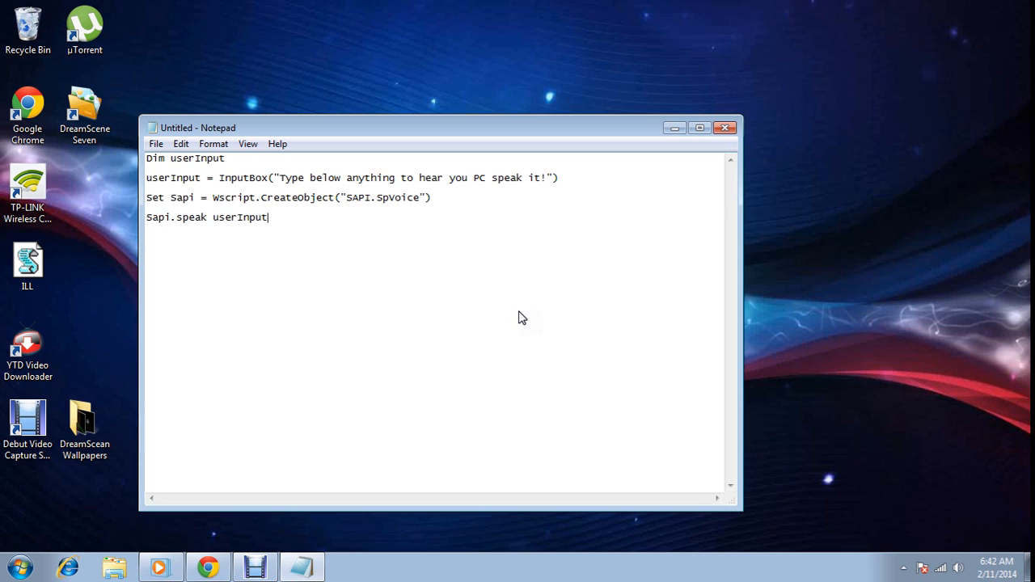
pyautogui.moveTo(190, 177)
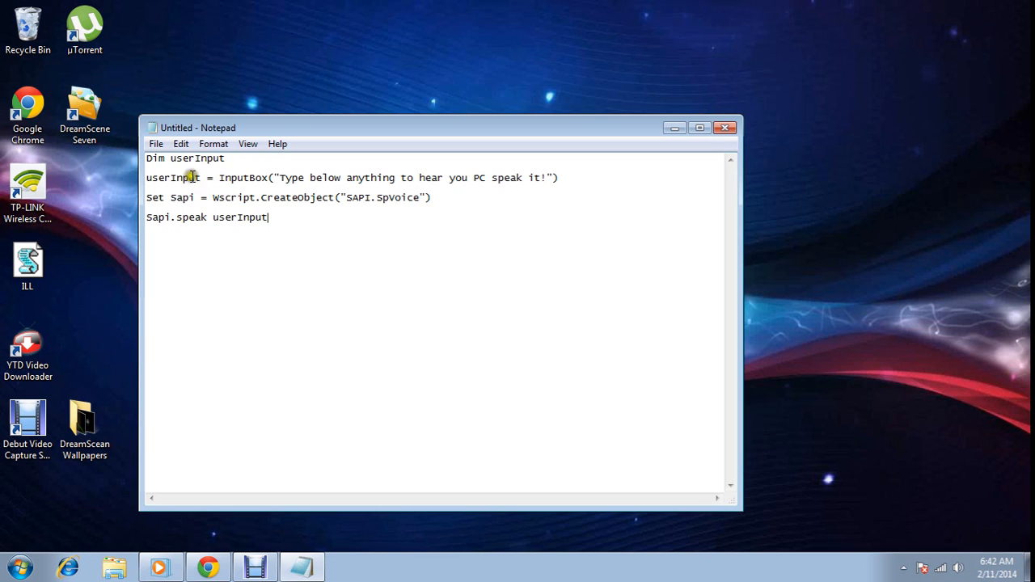
# - Use Save As to store the script on the desktop under the file name avfc.vbs
pyautogui.click(155, 144)
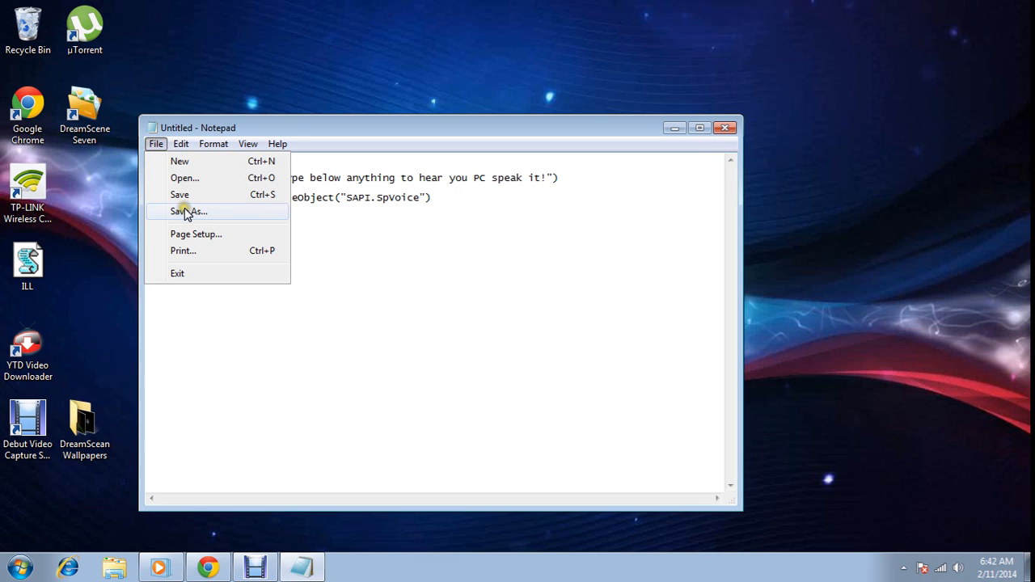
pyautogui.click(191, 211)
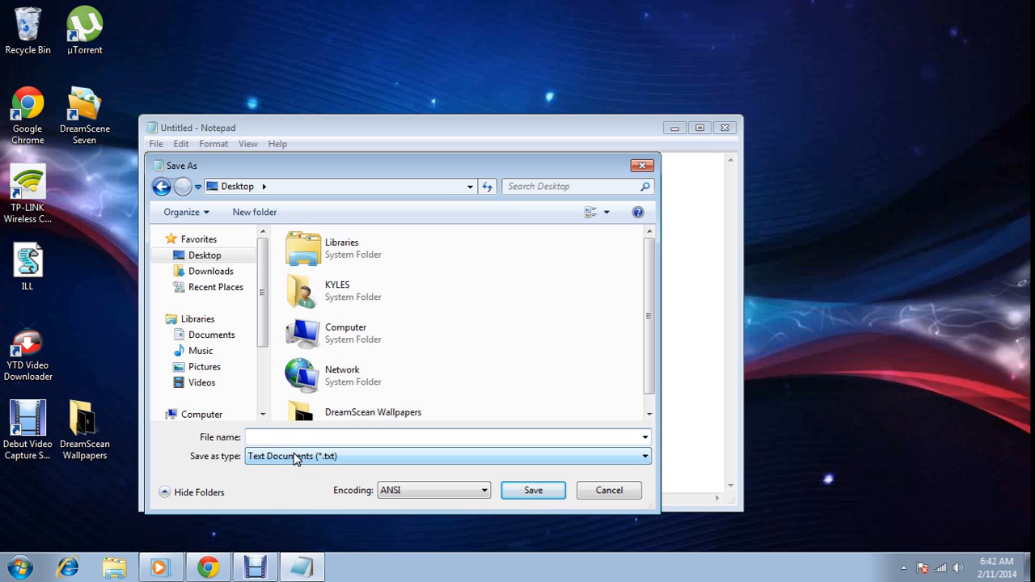
pyautogui.write('avi')
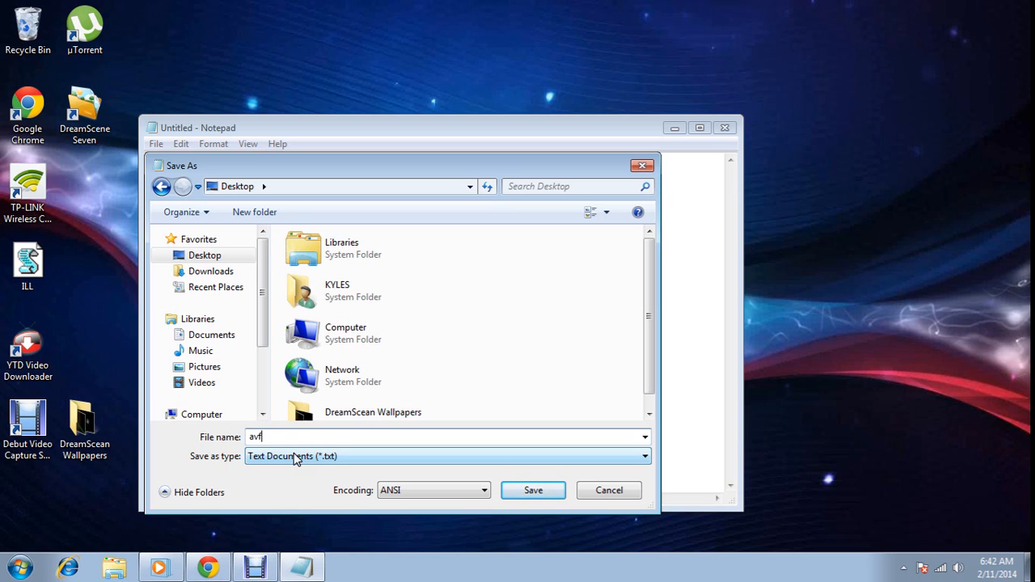
pyautogui.write('c')
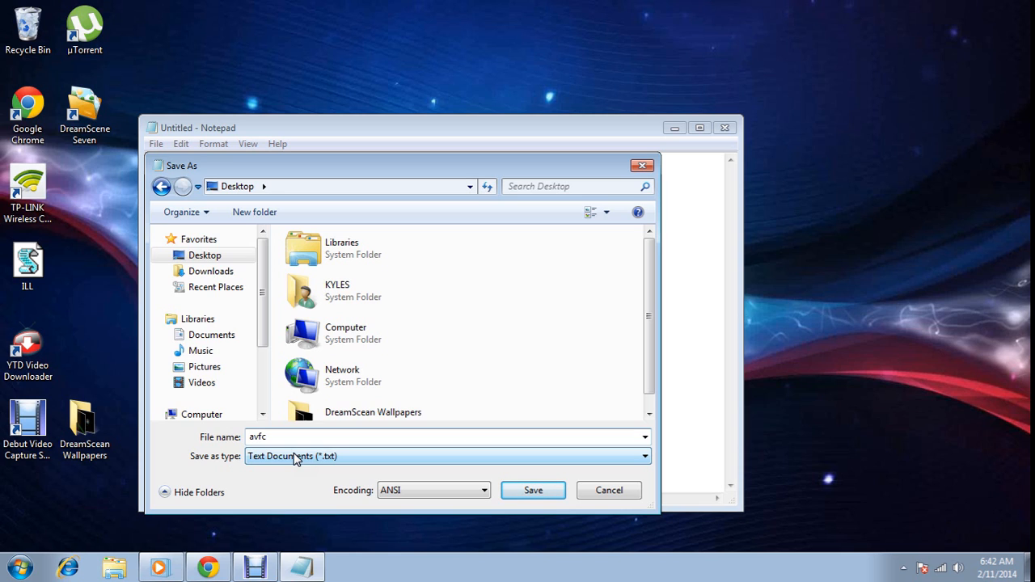
pyautogui.write('.')
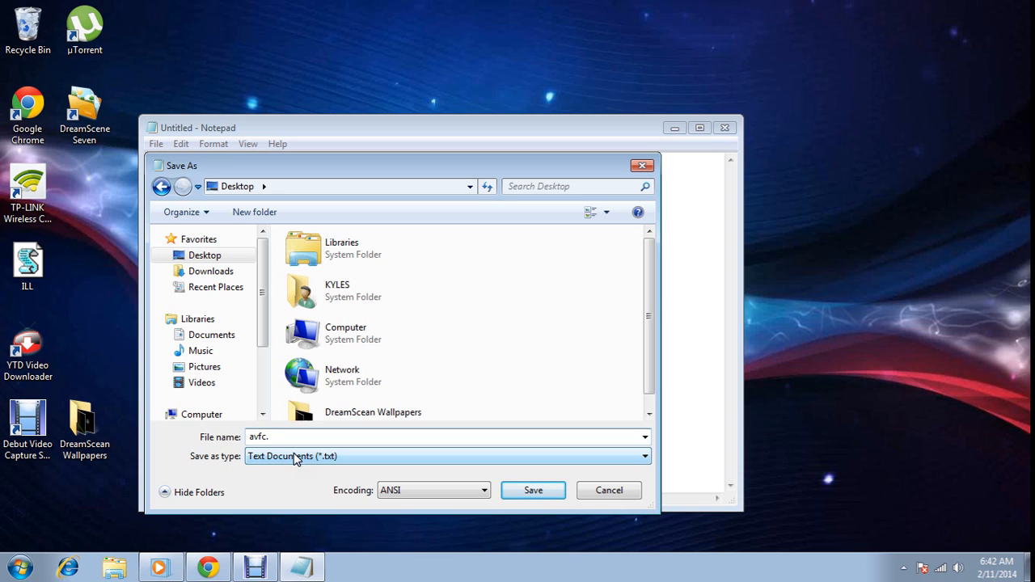
pyautogui.write('v')
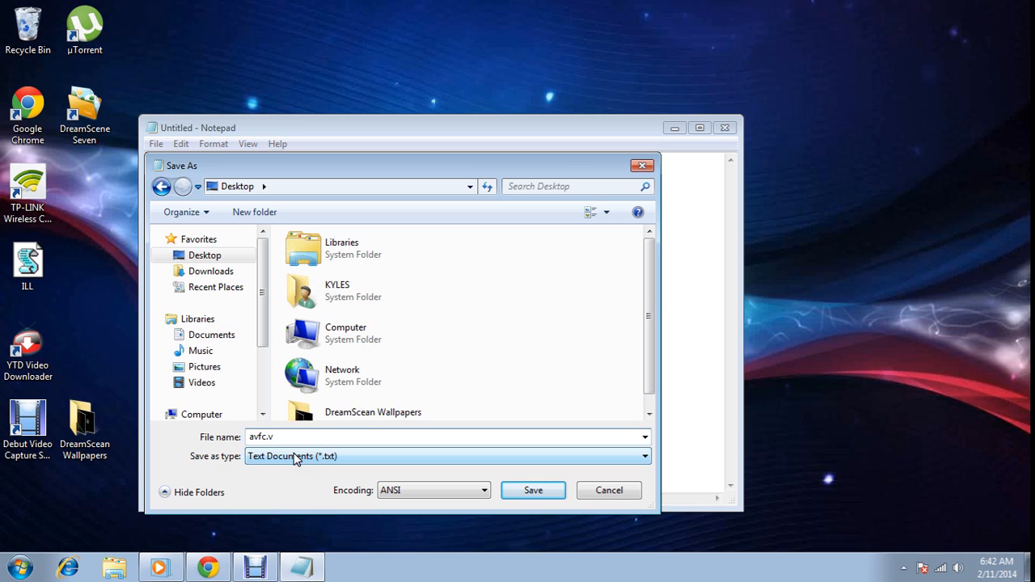
pyautogui.write('bs')
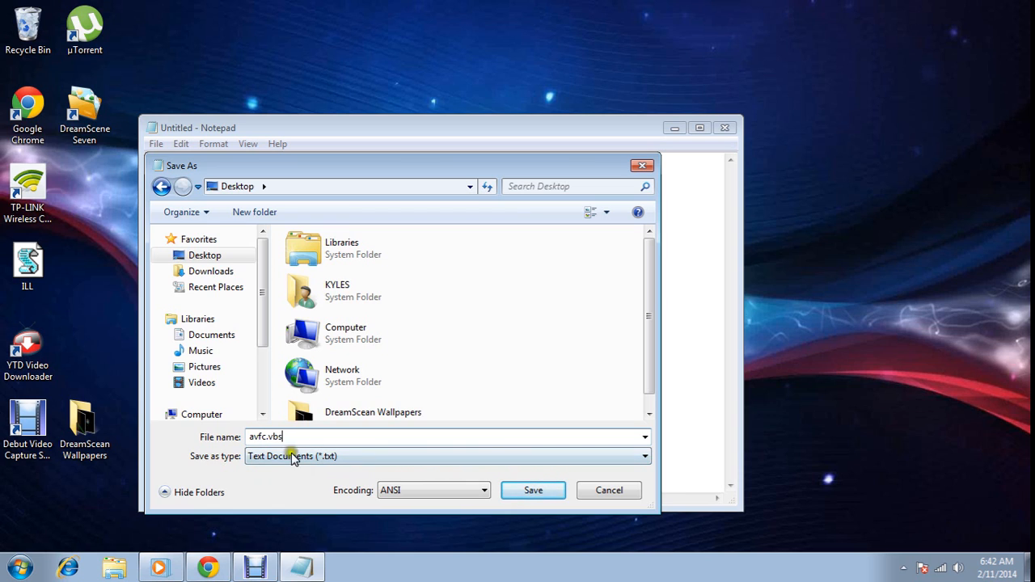
pyautogui.moveTo(423, 489)
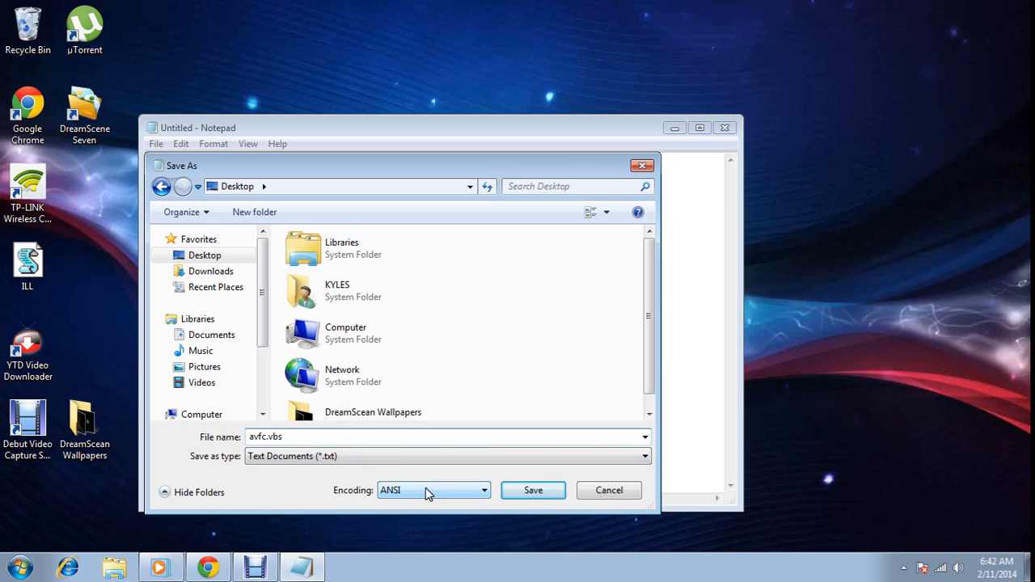
pyautogui.click(533, 490)
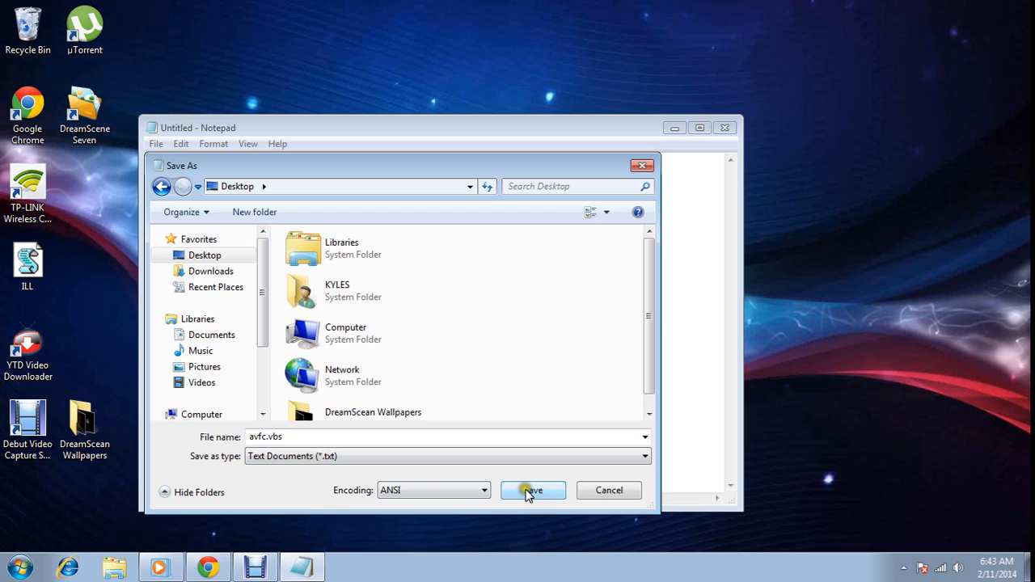
pyautogui.click(532, 490)
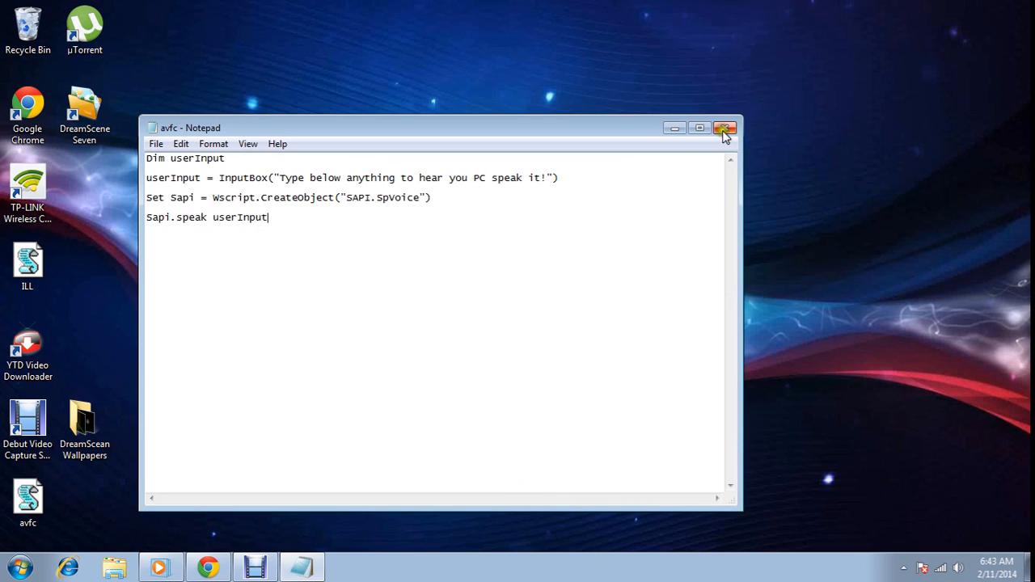
# - Close the Notepad window holding avfc.vbs
pyautogui.click(724, 127)
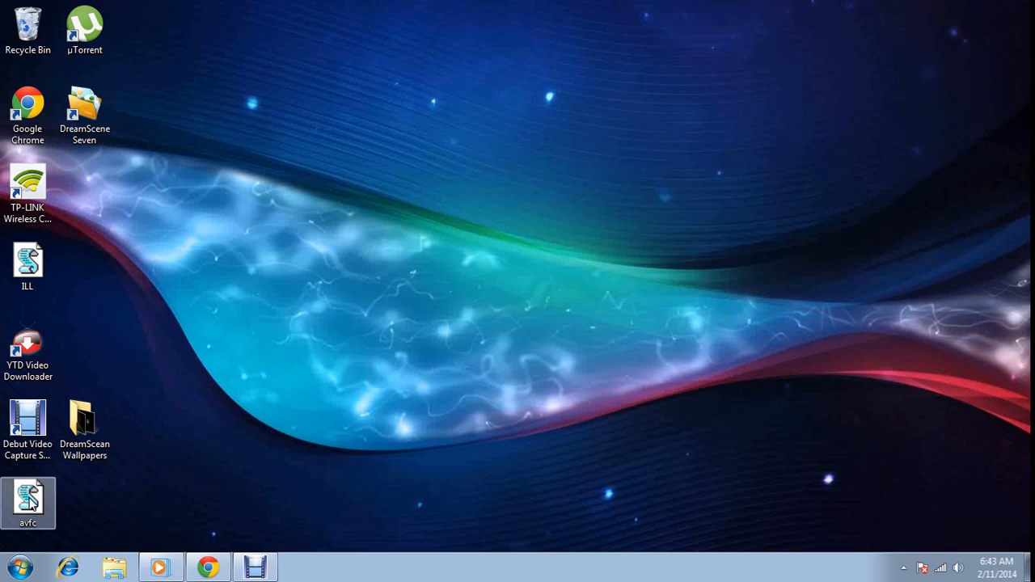
# - Run avfc and submit a 'thanks you for watching… please subscribe' message for it to speak
pyautogui.doubleClick(28, 503)
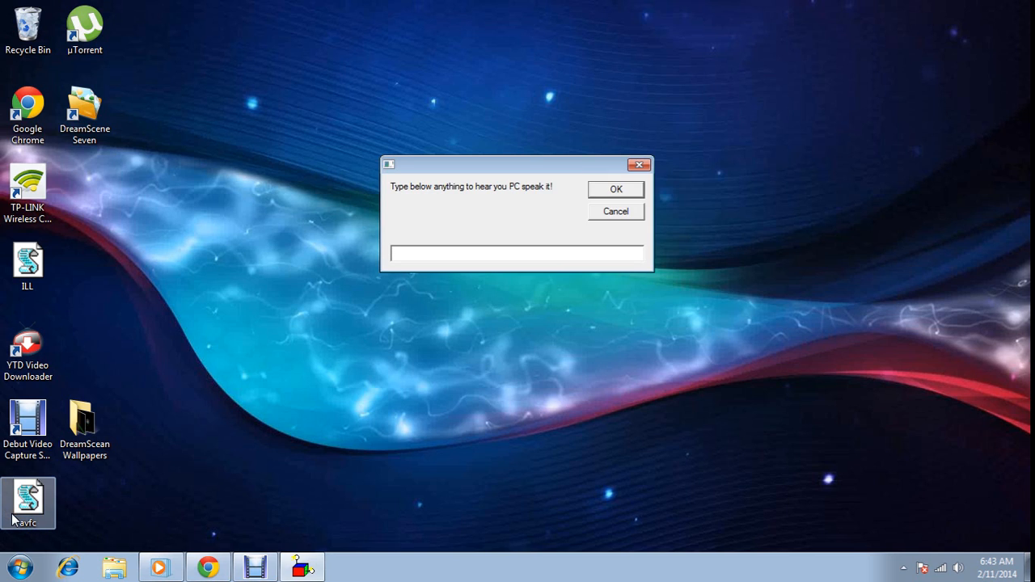
pyautogui.click(516, 253)
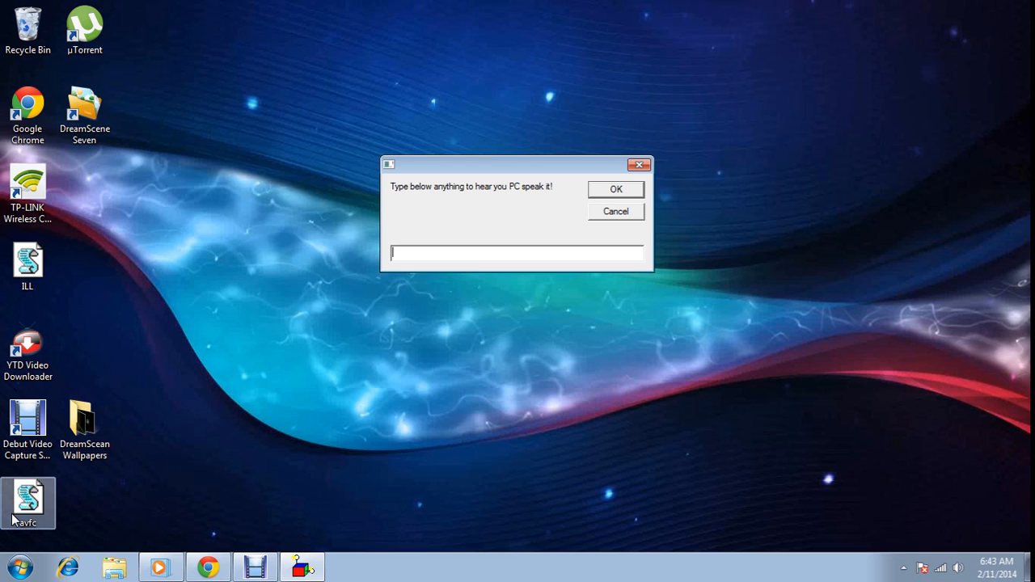
pyautogui.write('thanks')
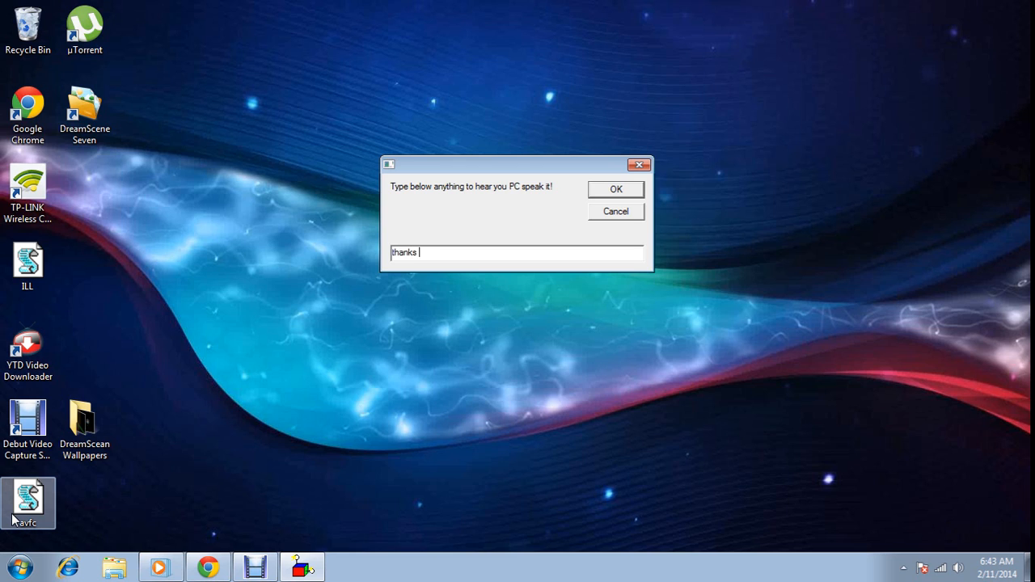
pyautogui.write('you for')
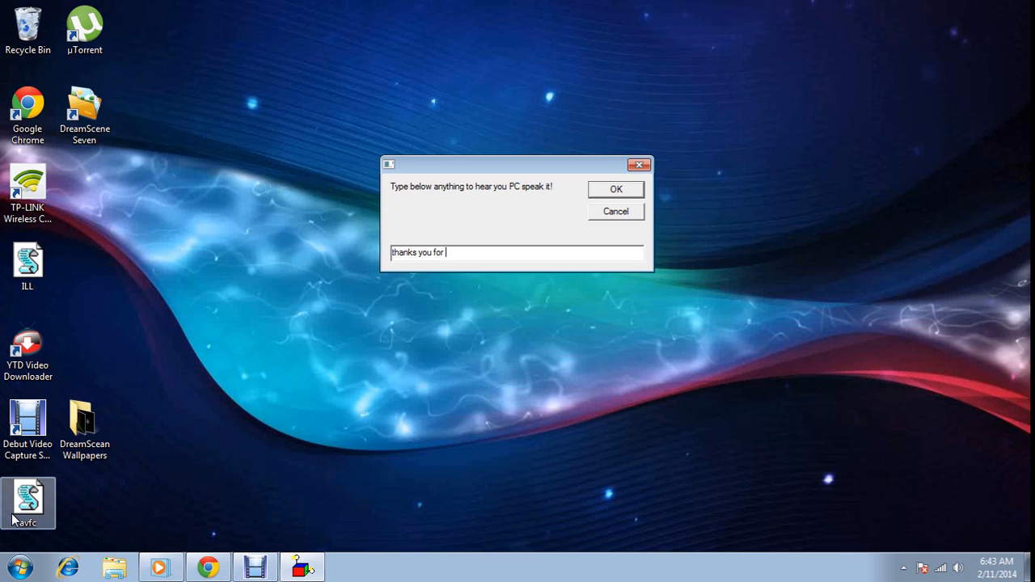
pyautogui.write('watching')
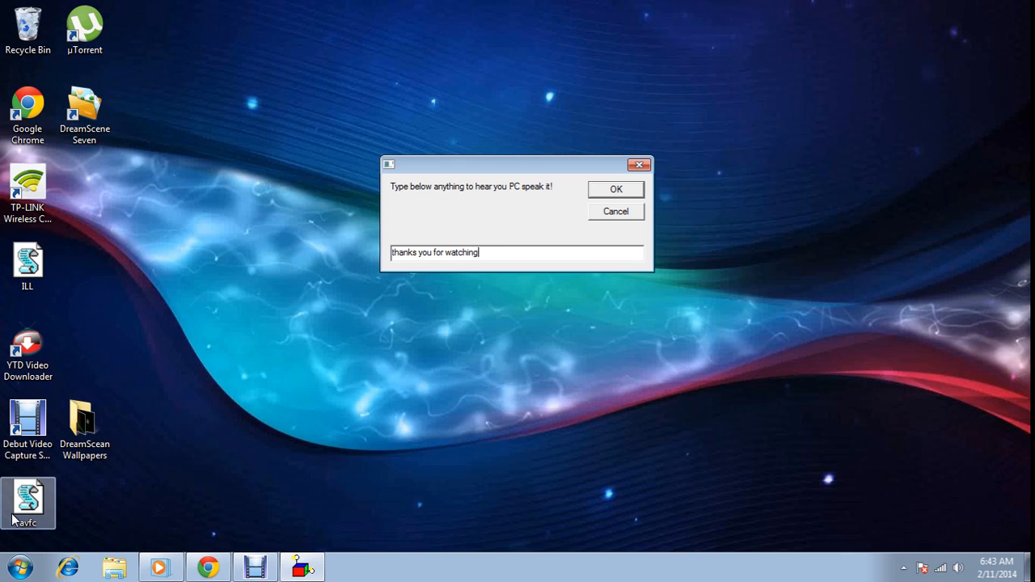
pyautogui.write('an please subscr')
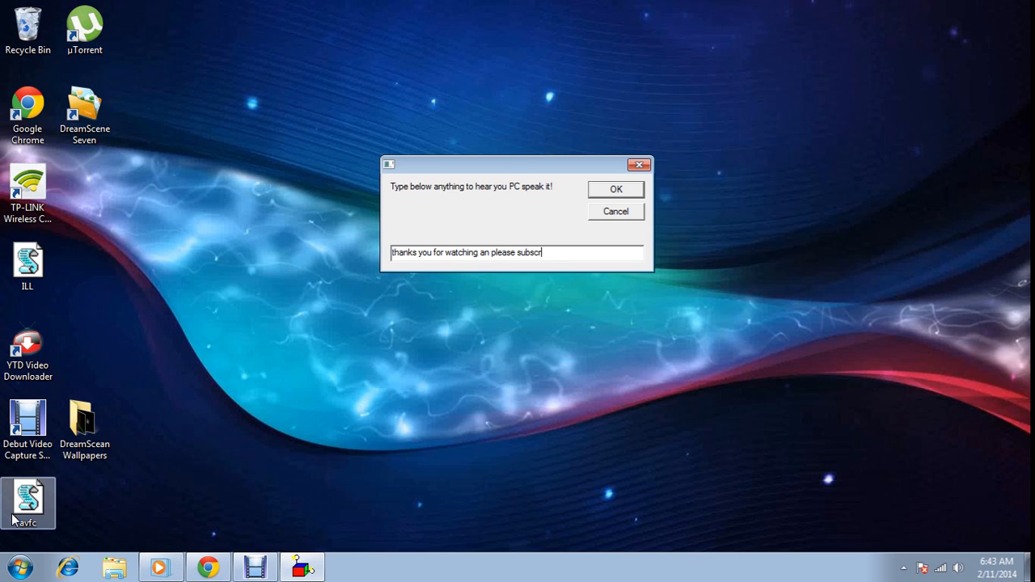
pyautogui.write('ibe to th')
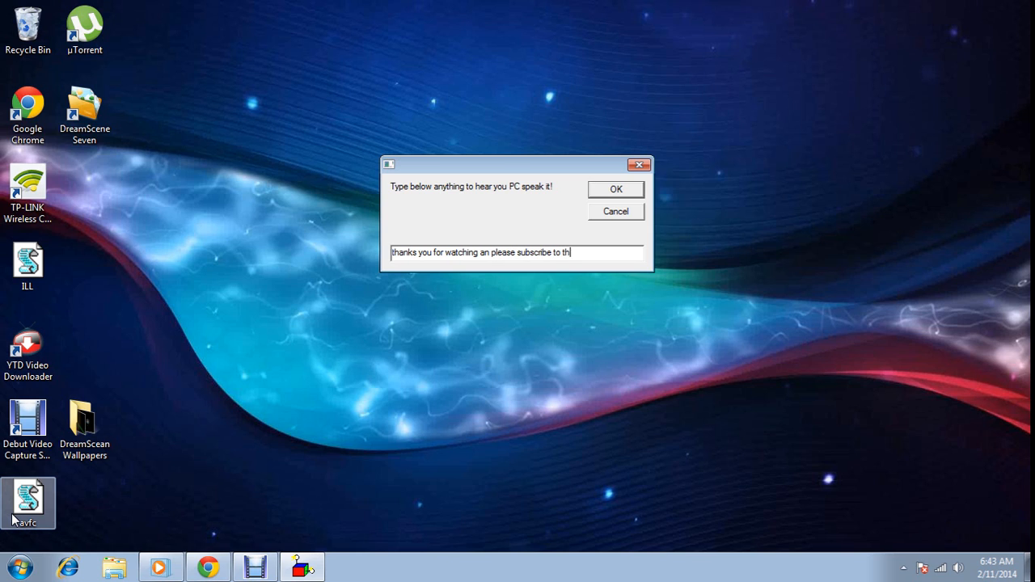
pyautogui.write('is vid')
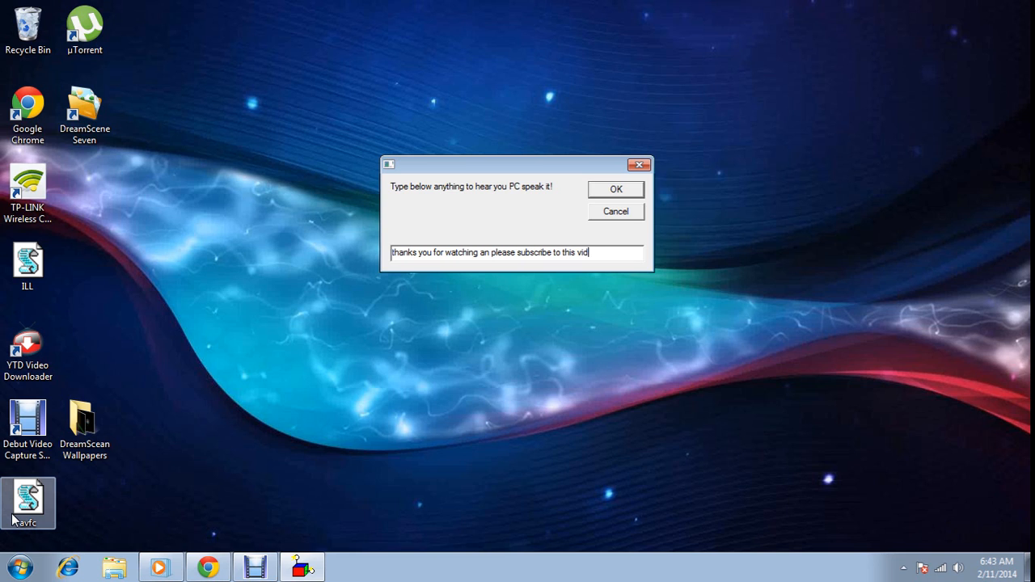
pyautogui.write('eo and please like')
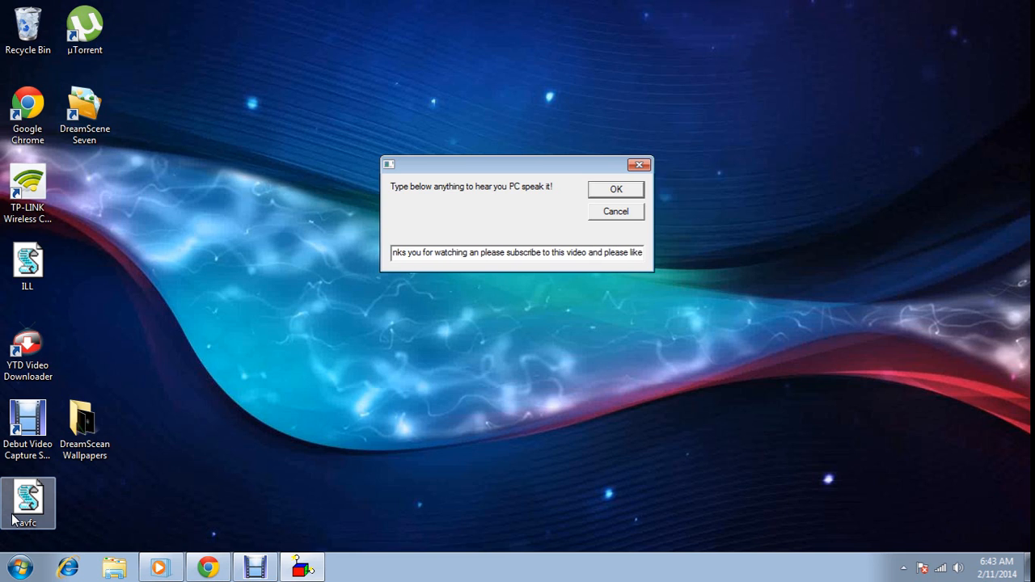
pyautogui.write('this')
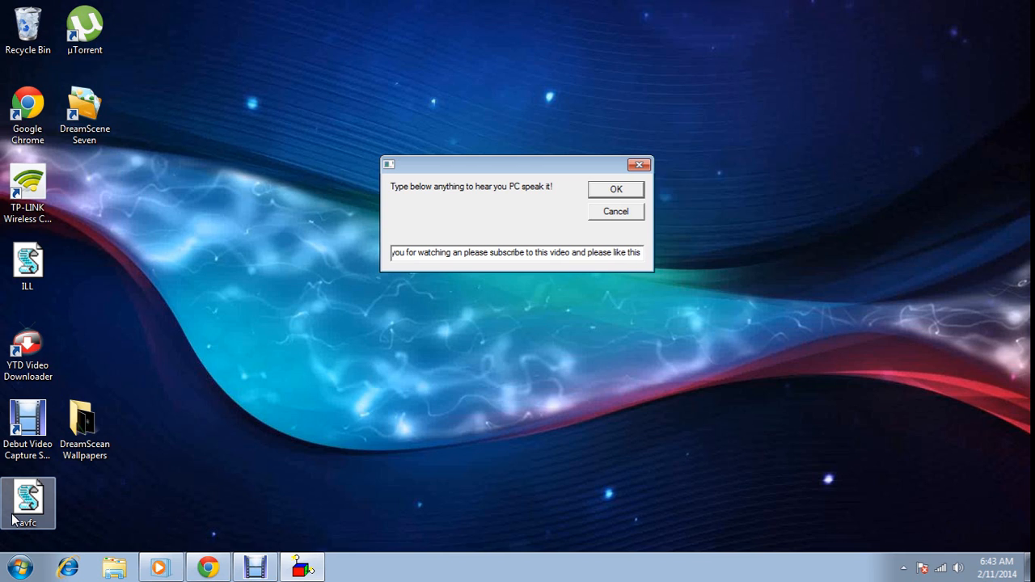
pyautogui.write('video see')
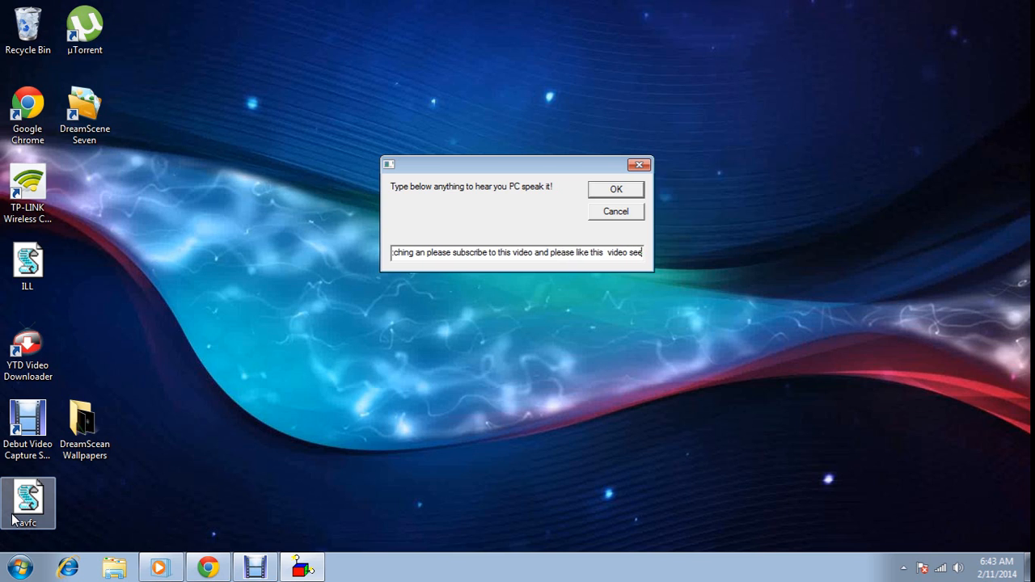
pyautogui.click(616, 188)
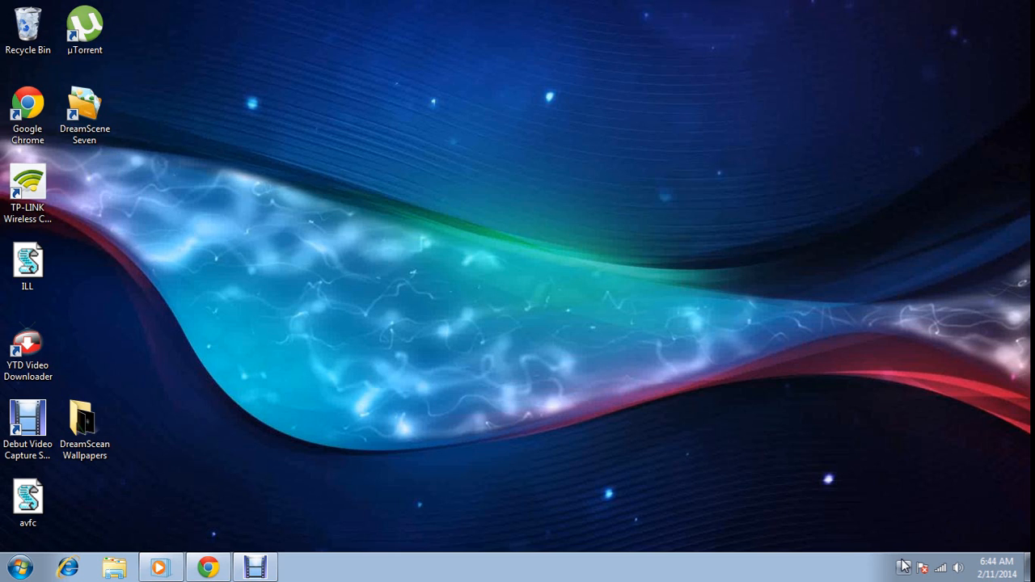
pyautogui.click(903, 567)
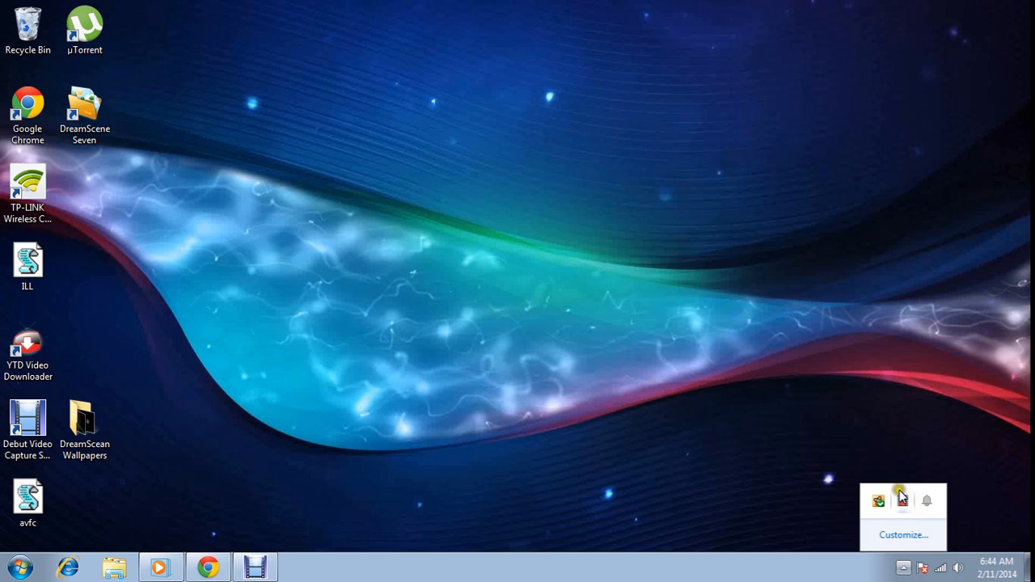